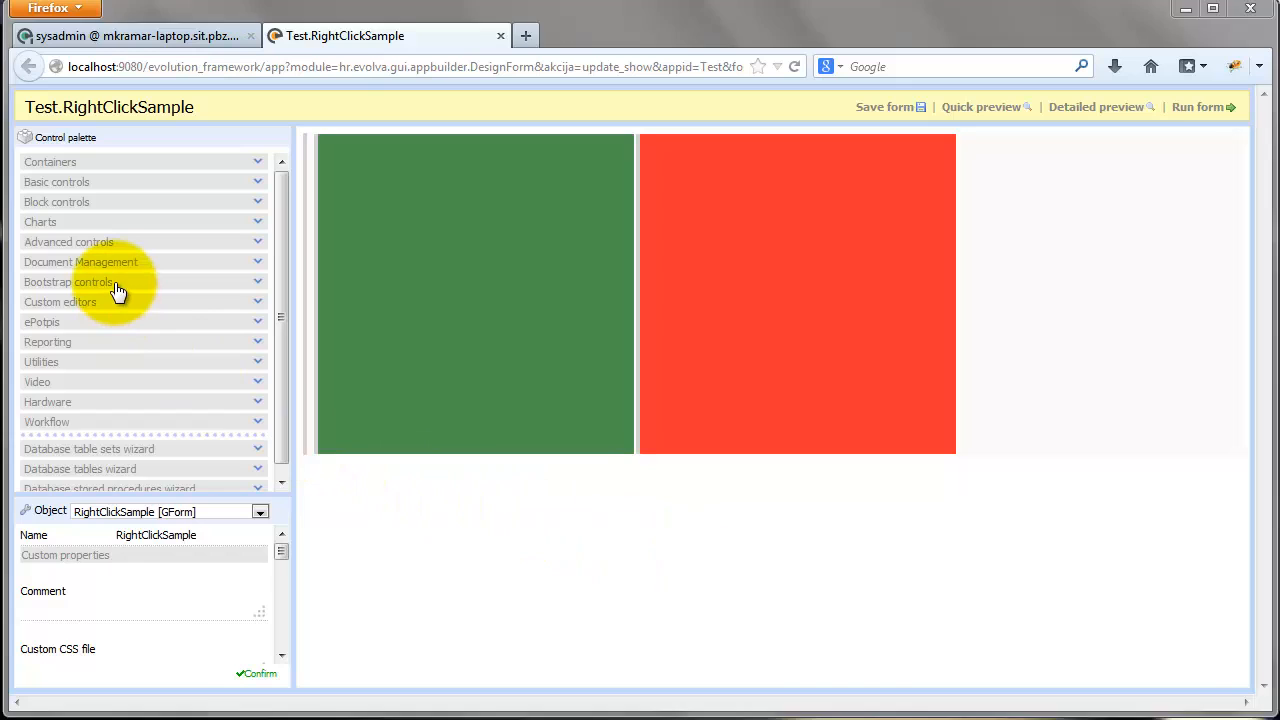
- Place a Right-click dropdown from Bootstrap controls, name it rcDropdown, and begin editing its link IDs
left_click(70, 280)
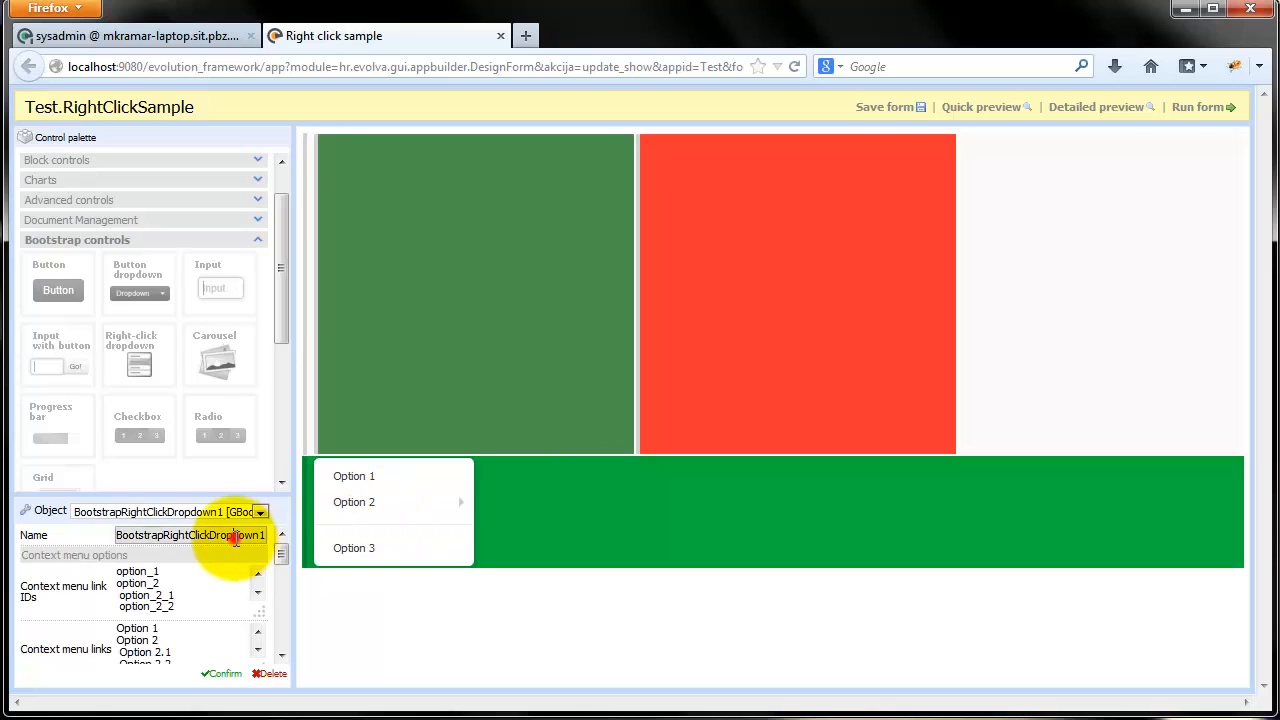
type("rcDropdown")
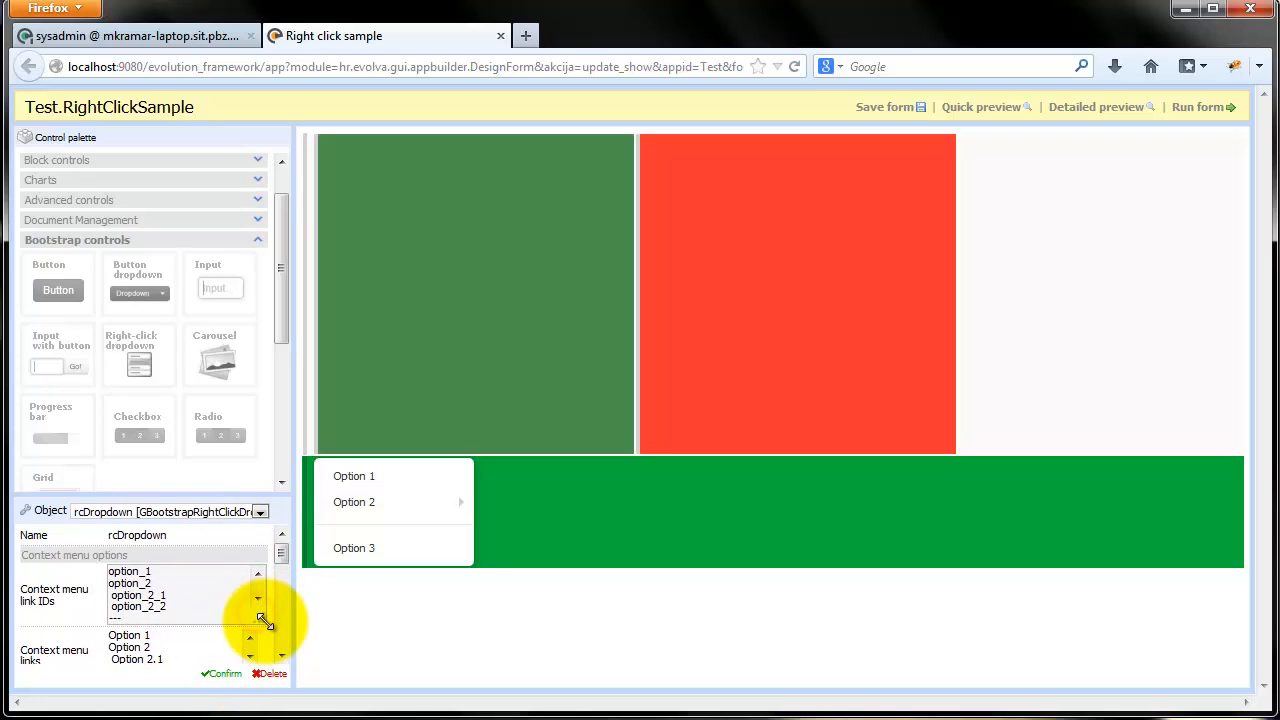
left_click(258, 600)
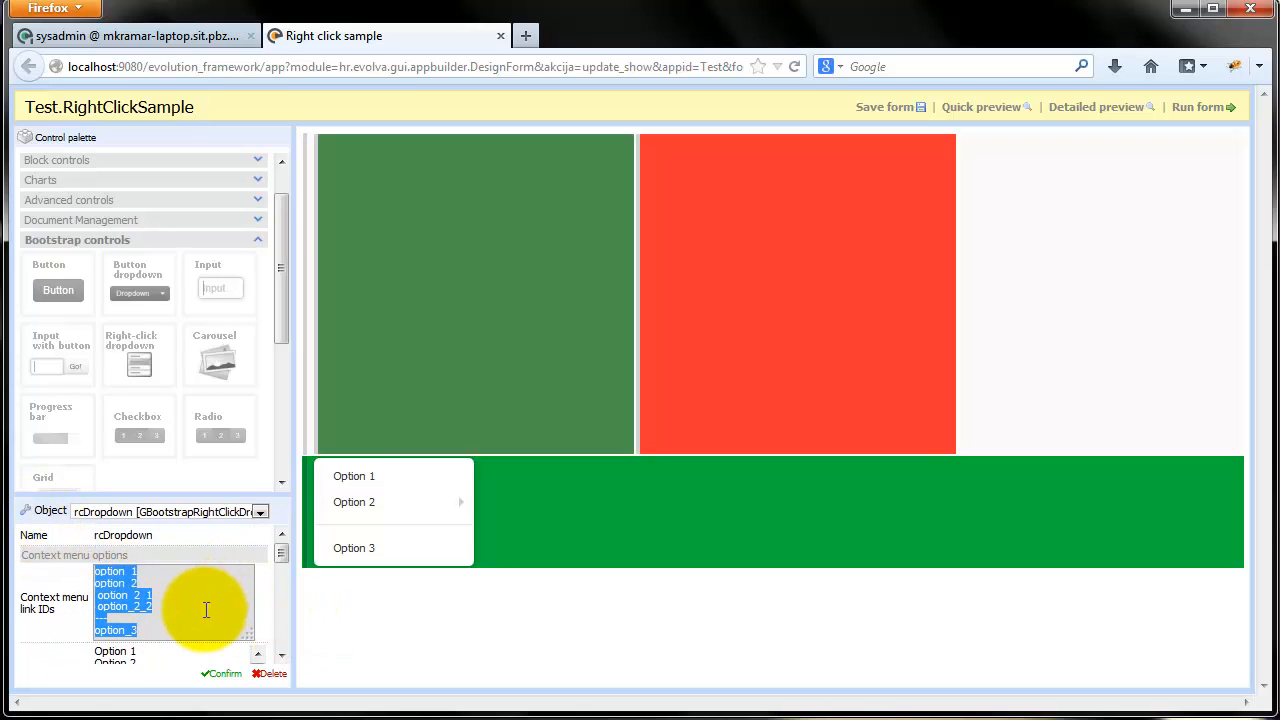
- Enter link IDs hide_box and close_application with labels Hide box and Close application
type("hide_box")
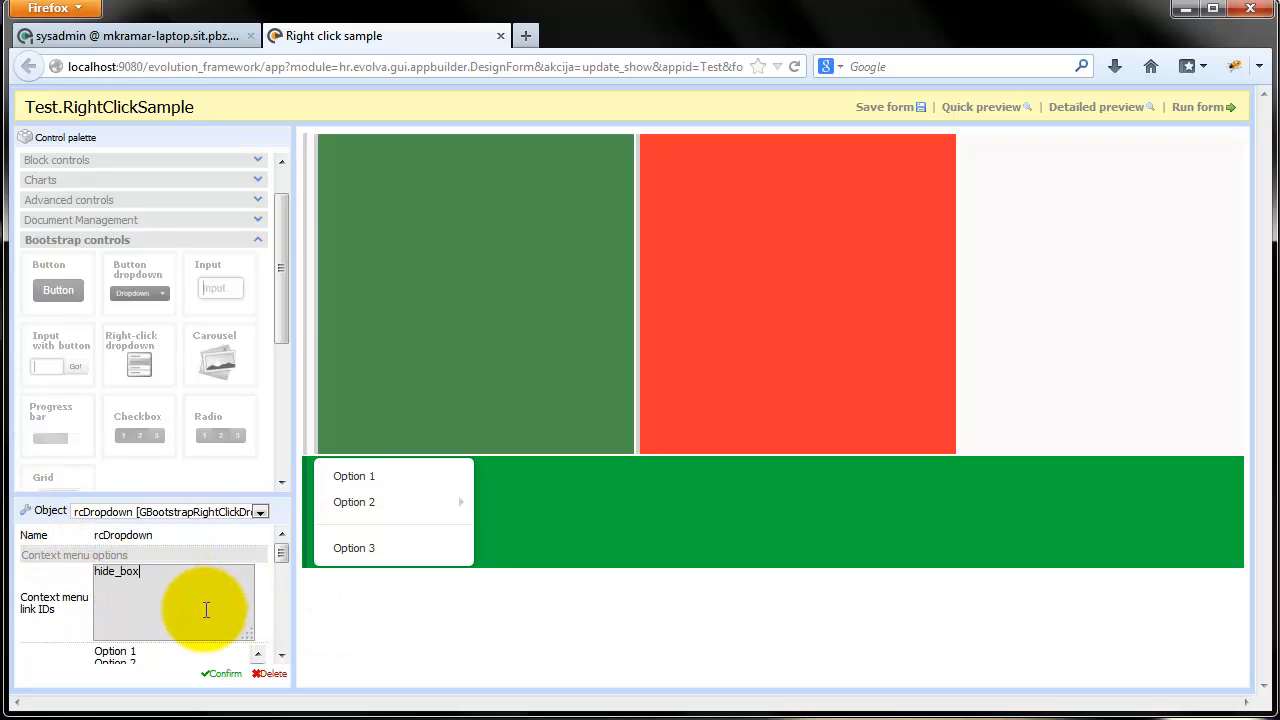
type("close")
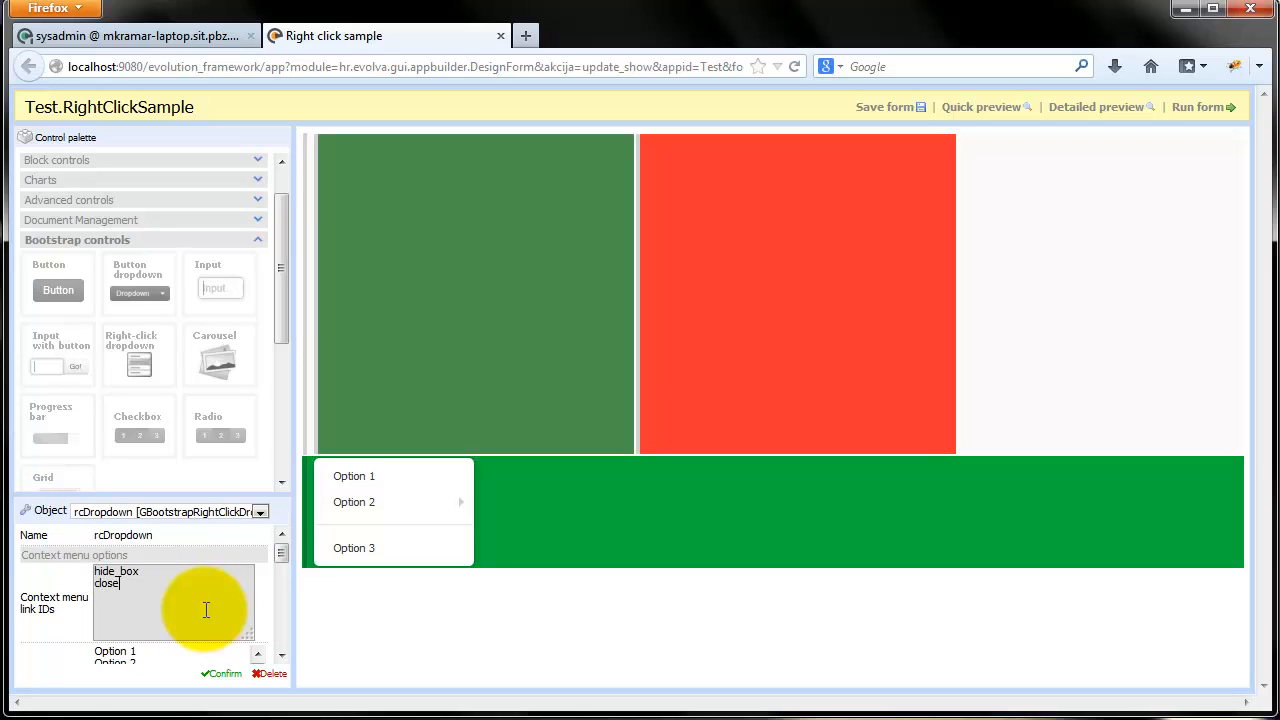
type("_application")
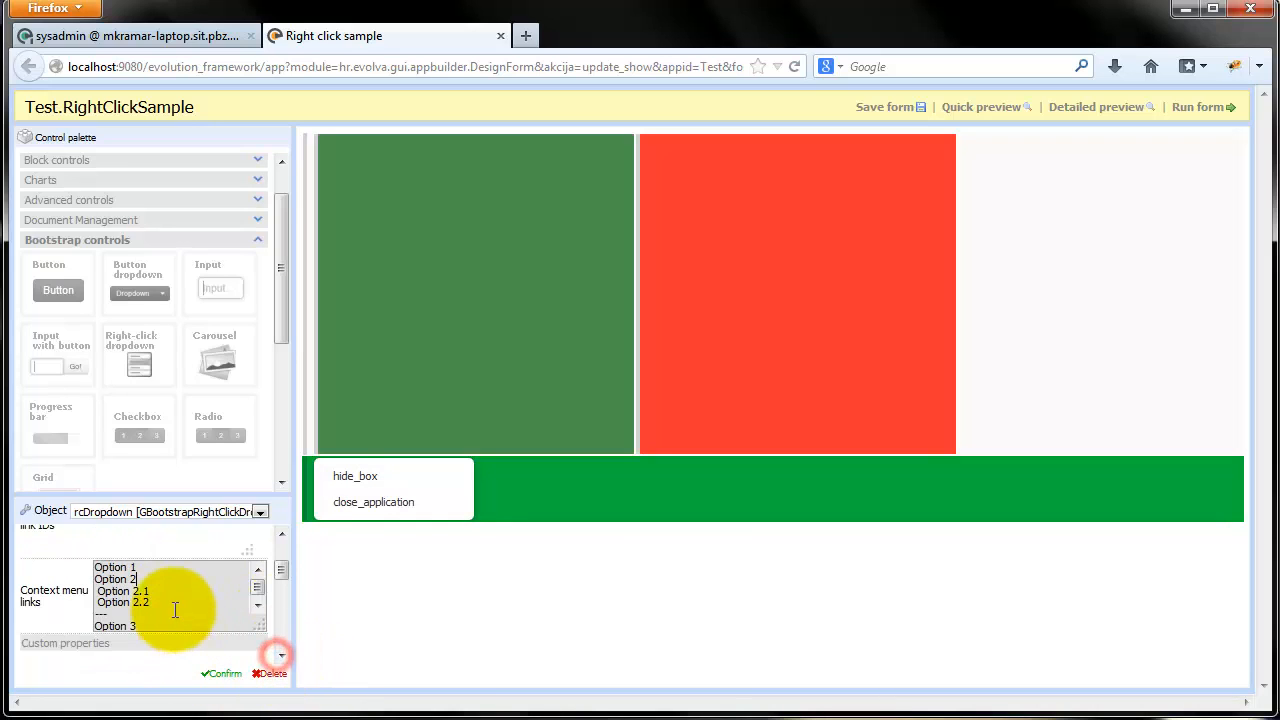
type("Hide box")
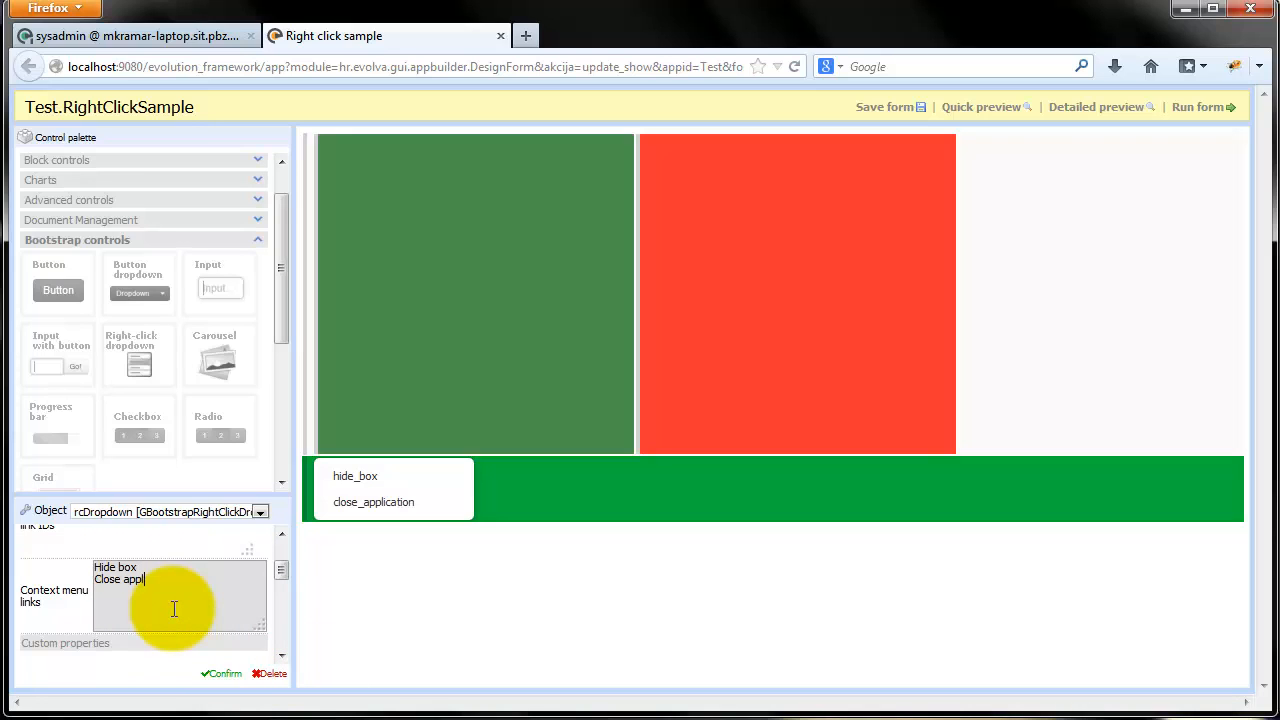
left_click(220, 672)
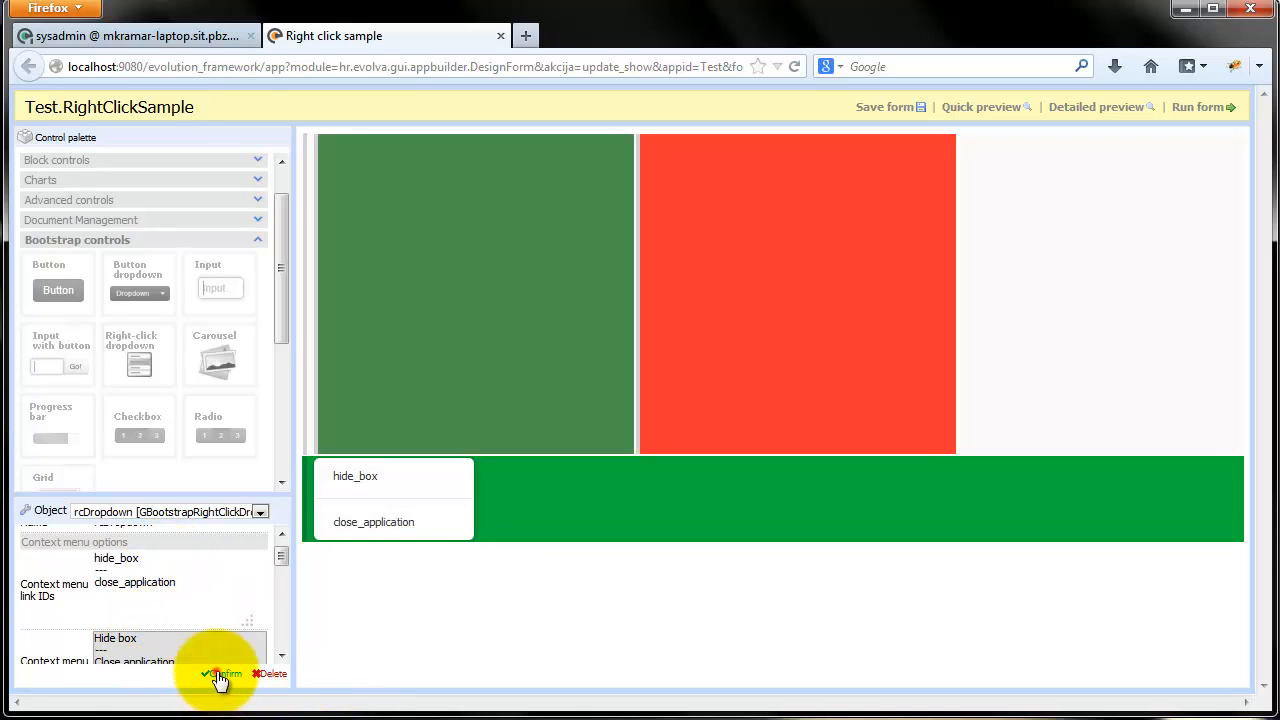
- Add sub-entries hide_red and hide_green under hide_box, labelled Hide red box and Hide green box, and confirm
left_click(220, 672)
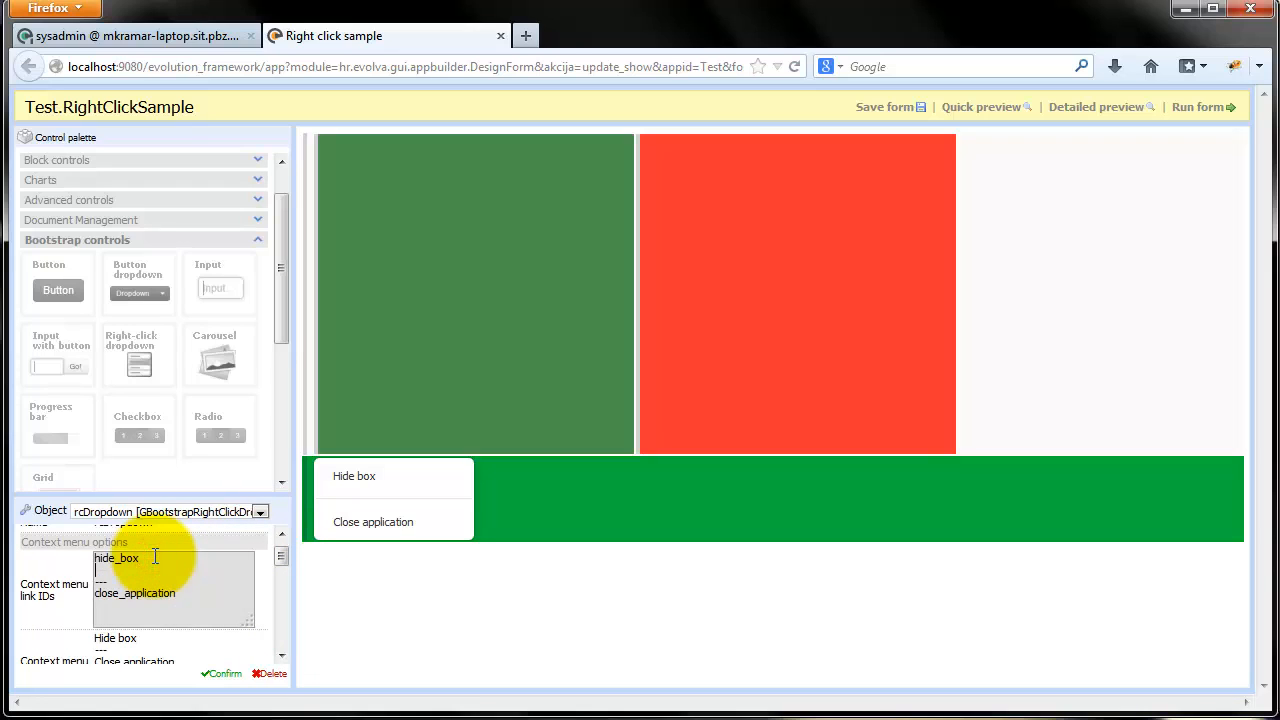
type("hide_red")
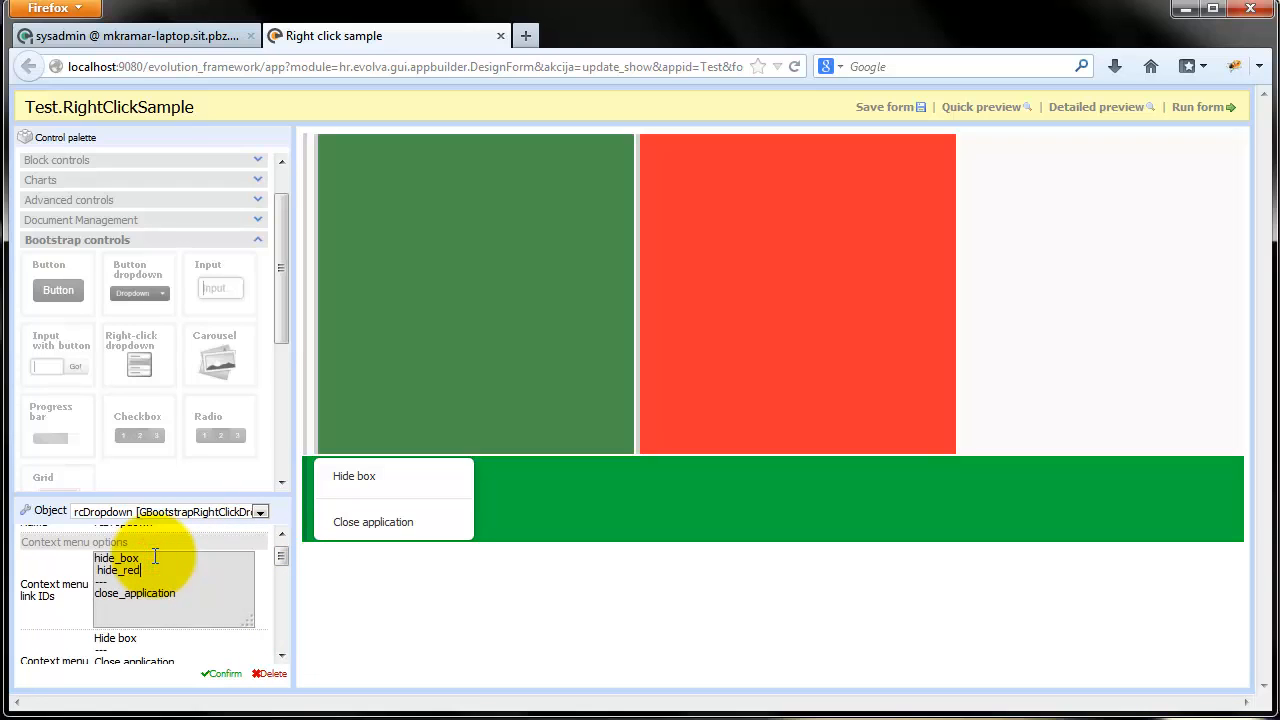
type("hide_green")
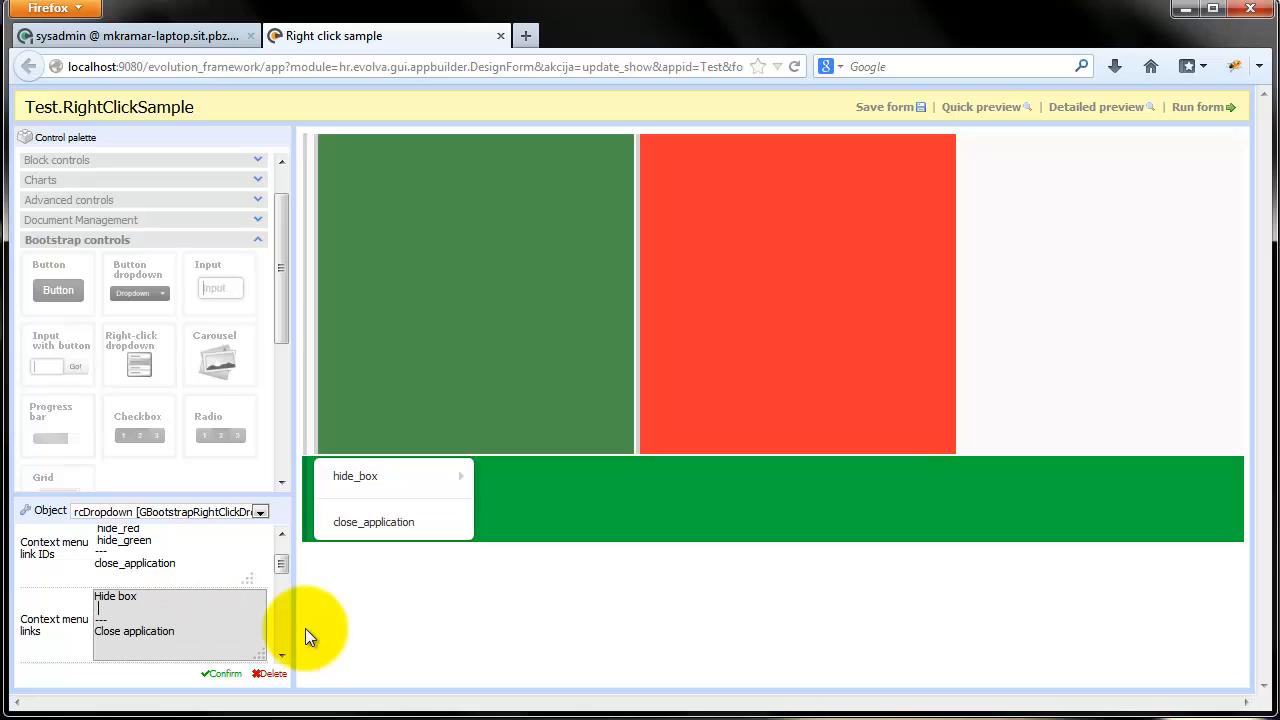
type("Hide red box")
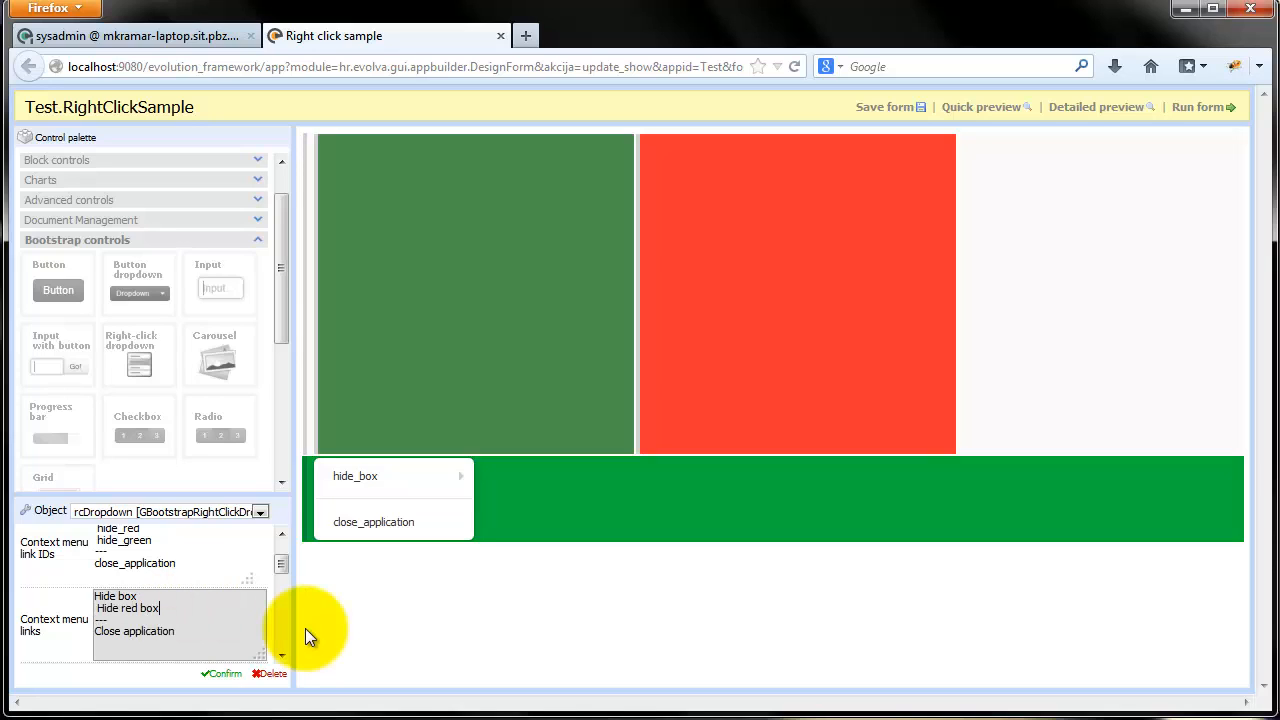
type("Hide green box")
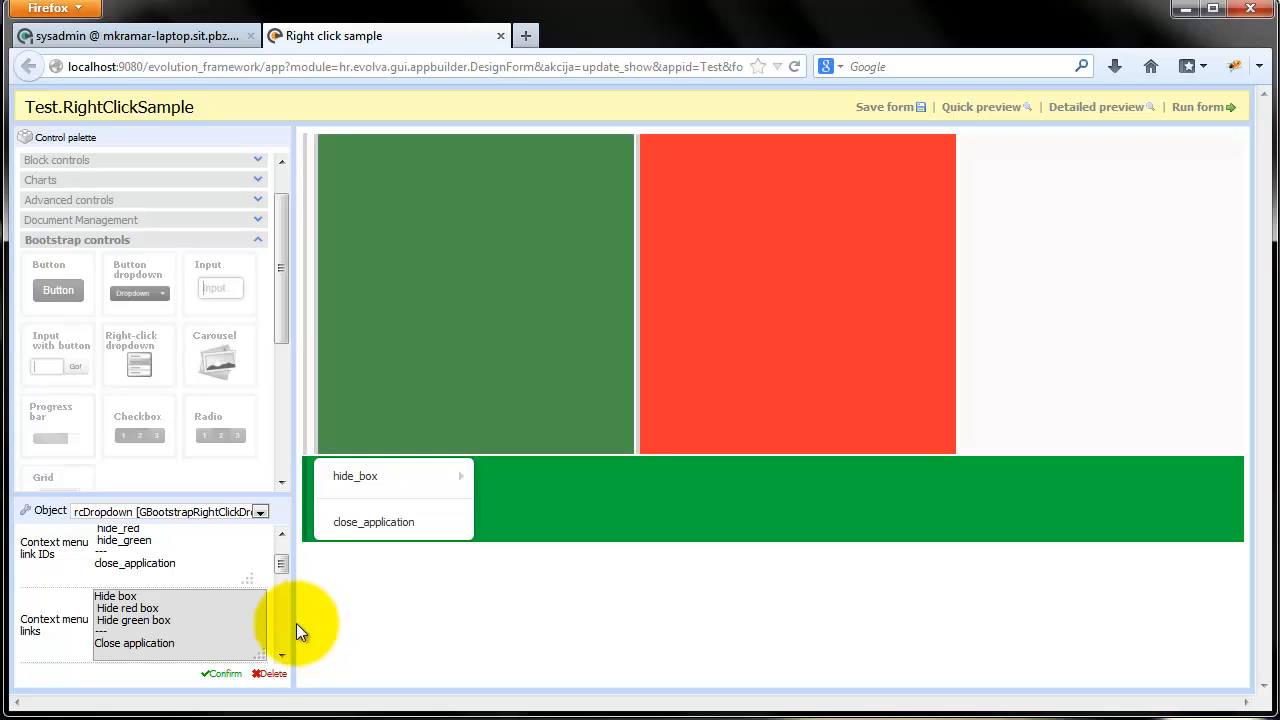
left_click(222, 672)
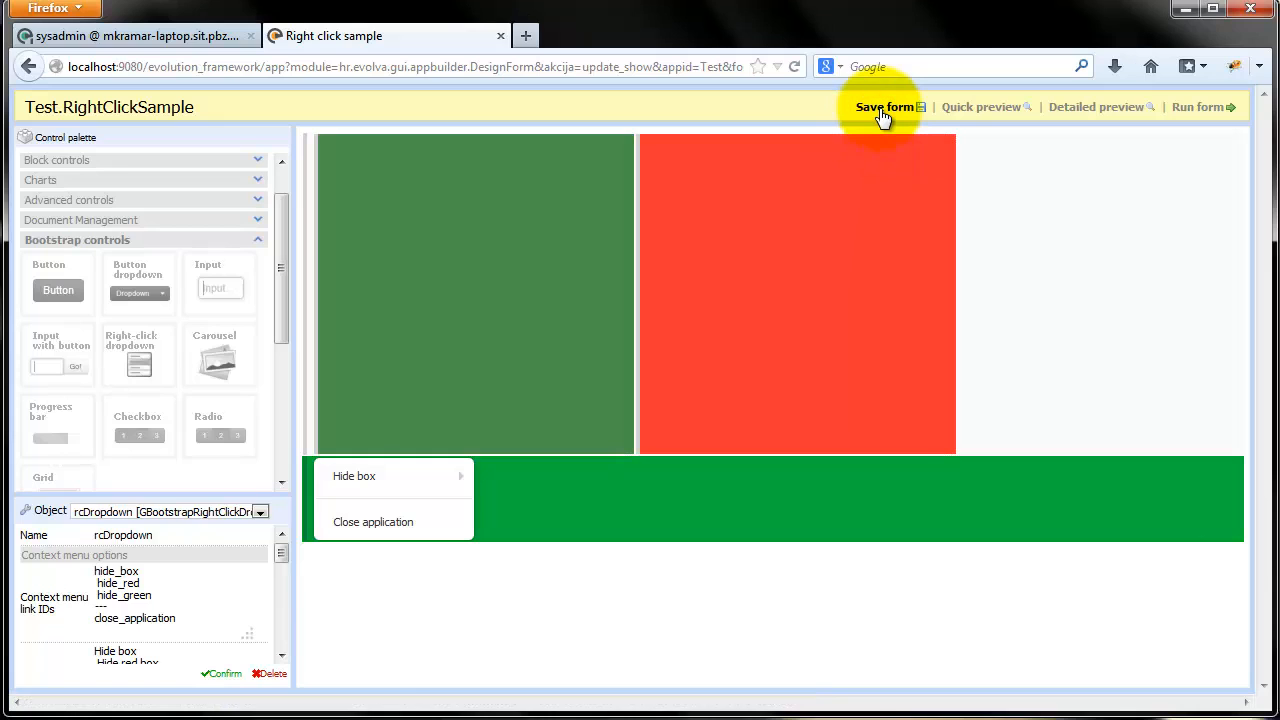
mouse_move(656, 596)
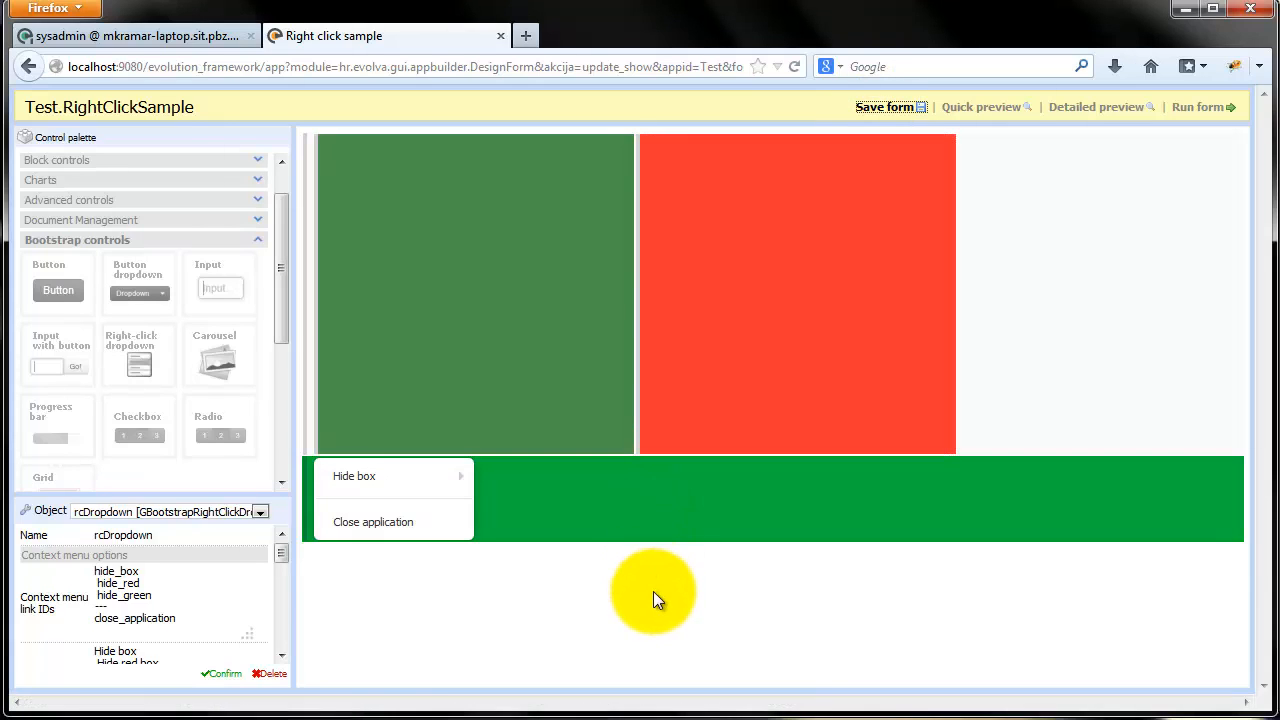
mouse_move(130, 696)
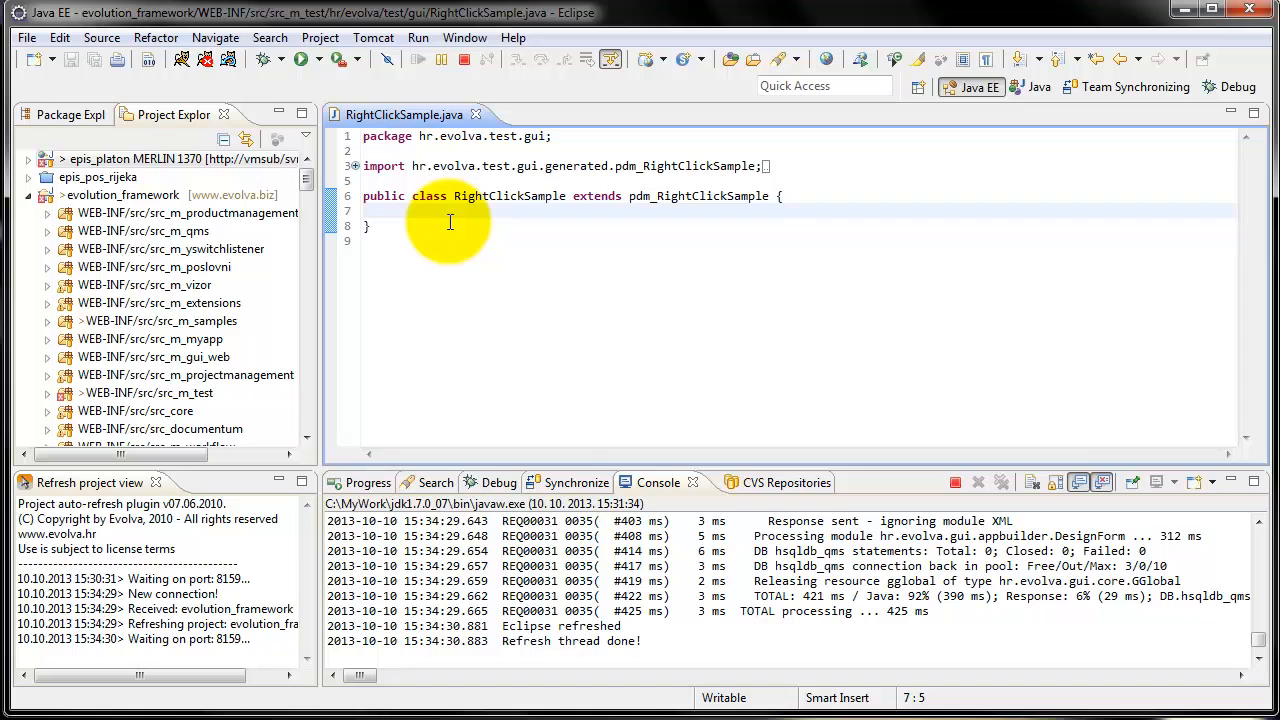
- Override rcDropdown_onMenuItemClick and store getClickedMenuItemID() in a String variable
type("rcd")
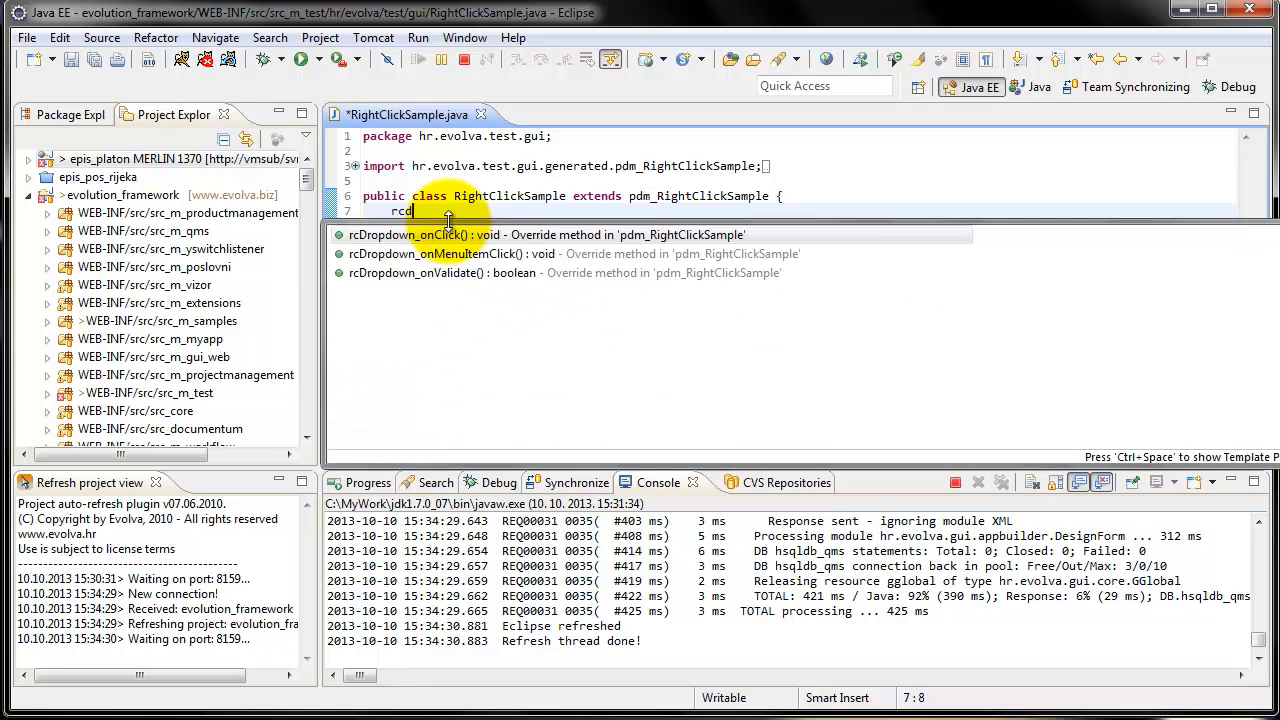
left_click(450, 252)
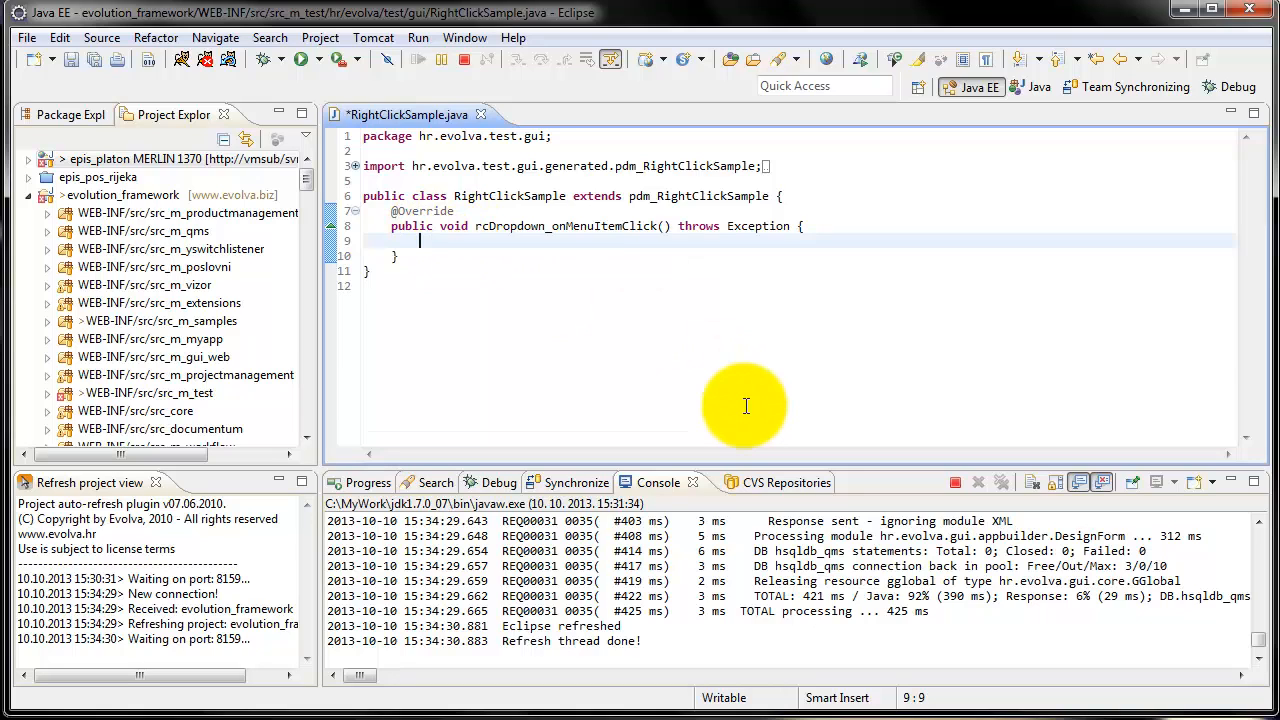
type("String clicked = rcDropdown.getClickedMenuItemID(")
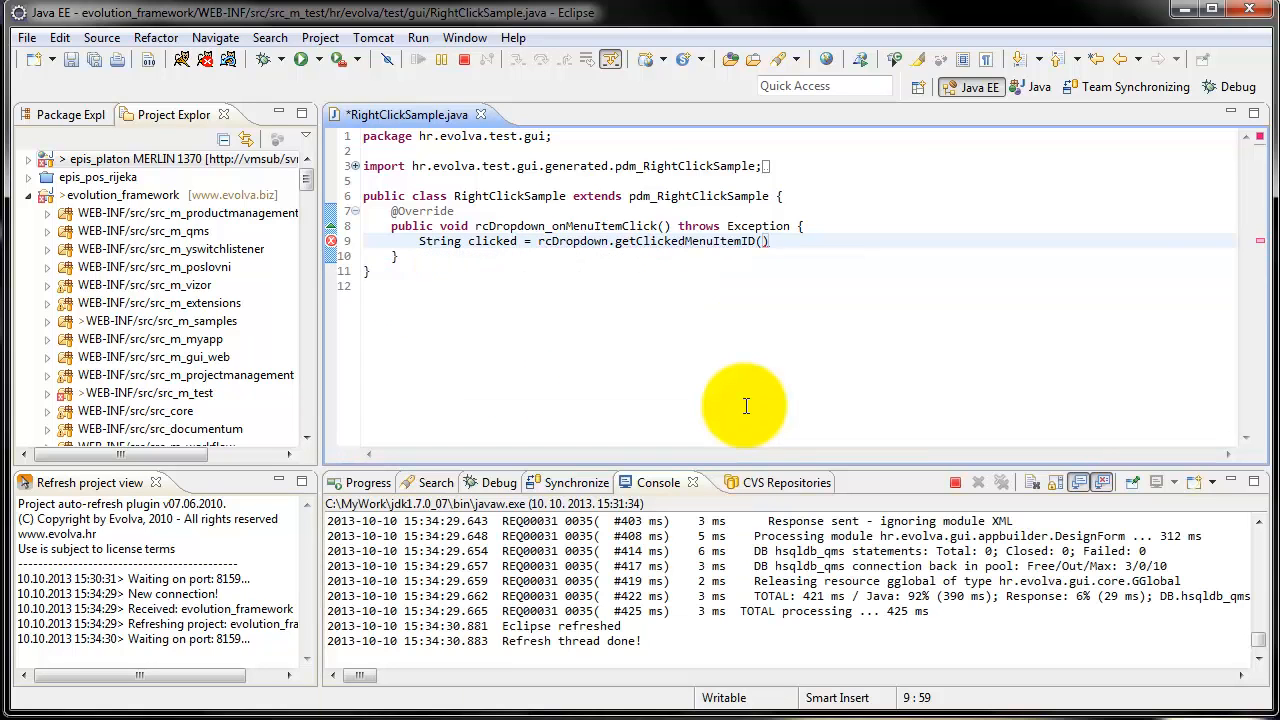
key("enter")
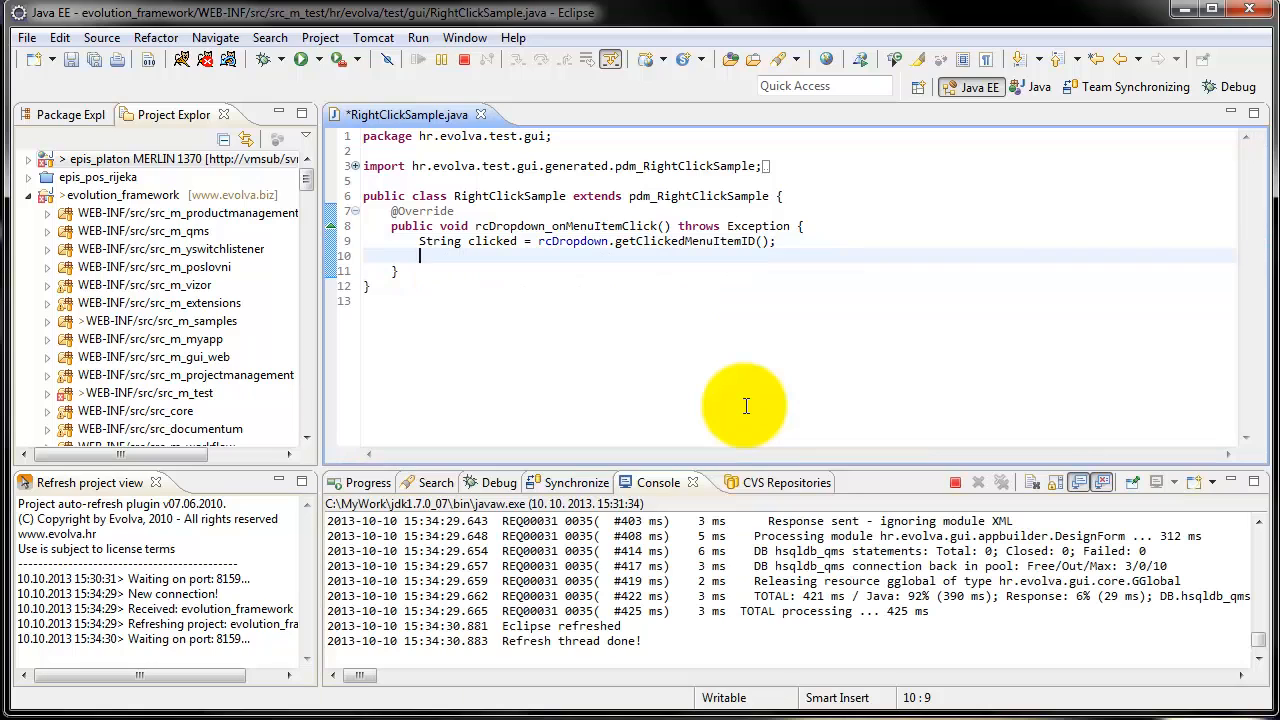
- Write the if/else hiding the red or green box or closing the form, save, and return to the designer
type("if (clicked.equals(\"hide_")
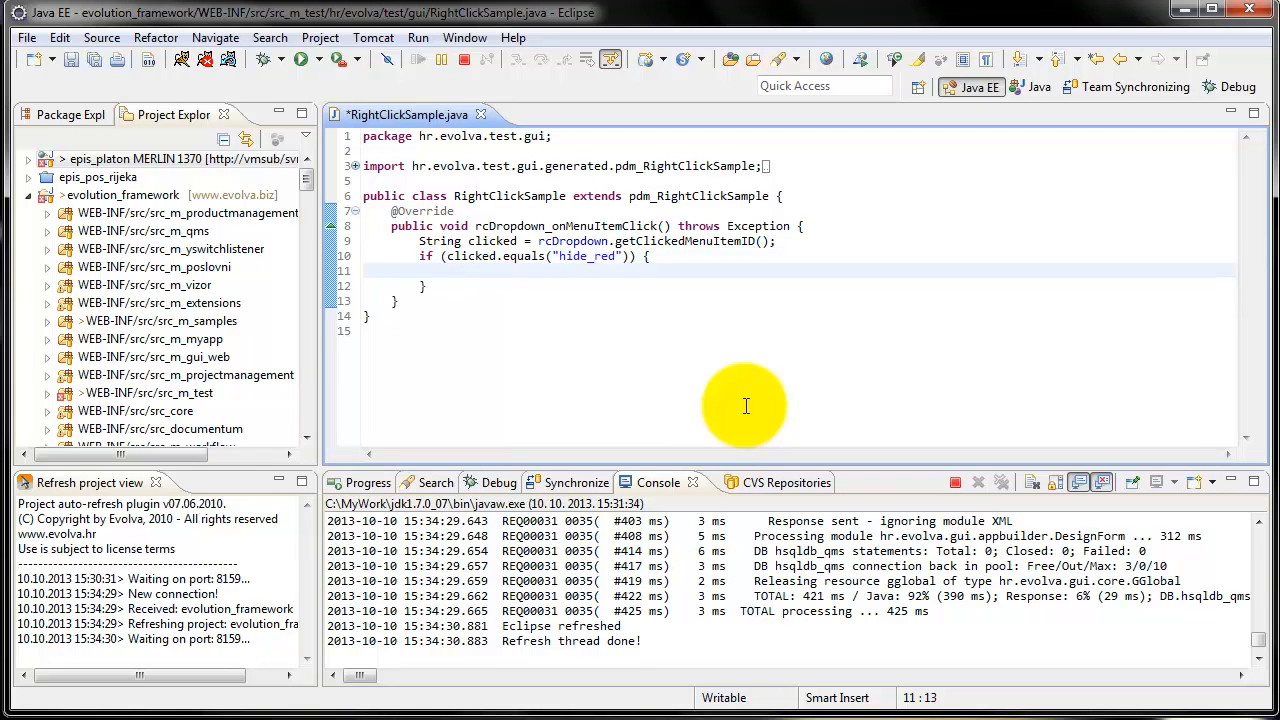
type("redBox.visible = false;")
type("this.close();")
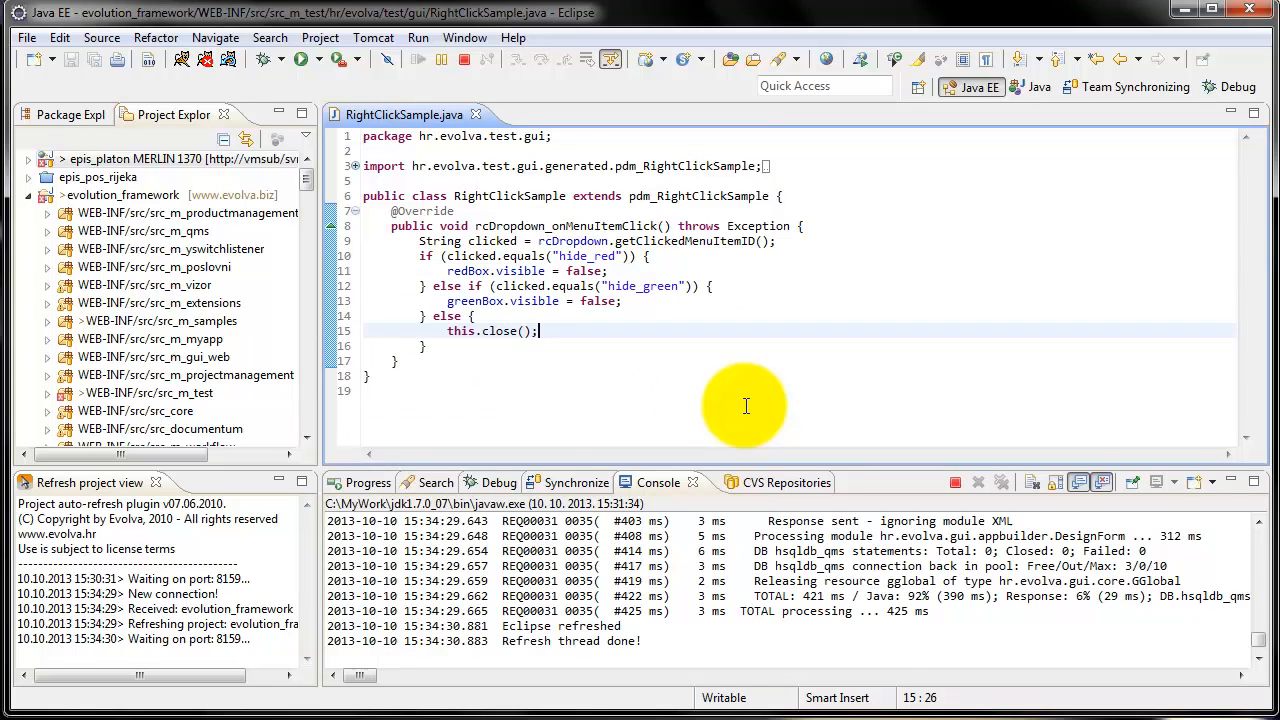
left_click(950, 482)
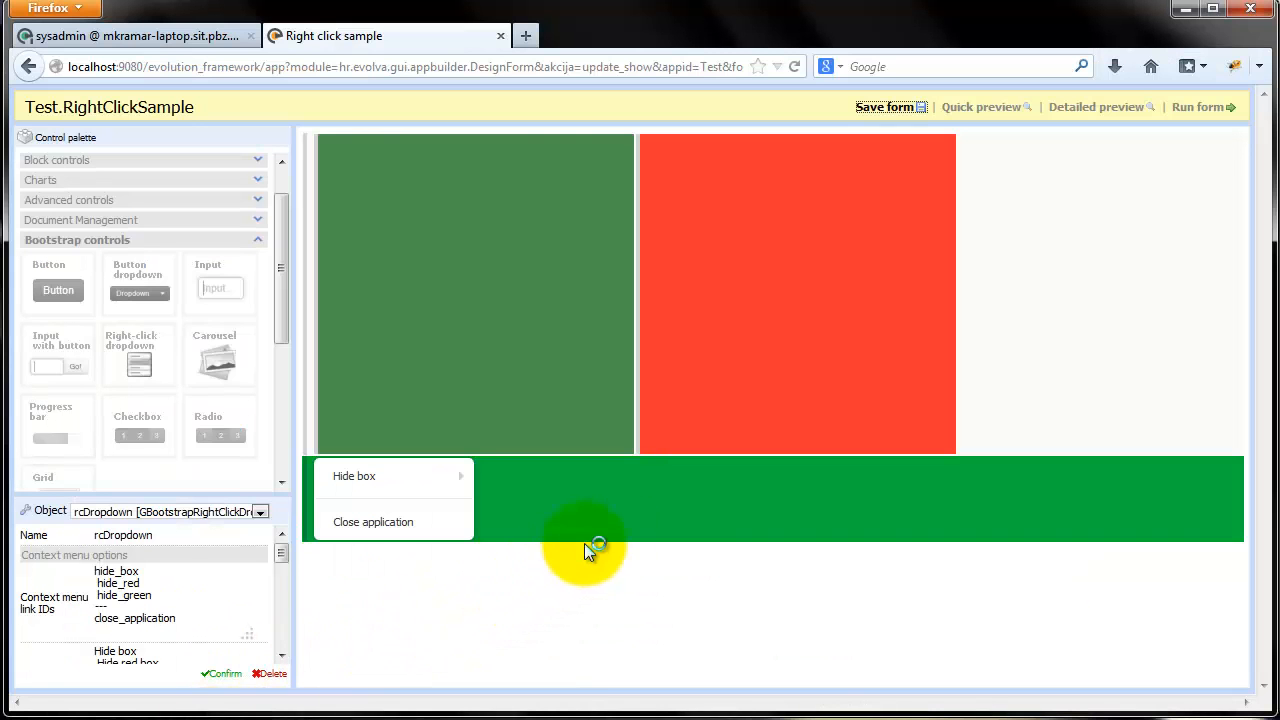
mouse_move(1200, 108)
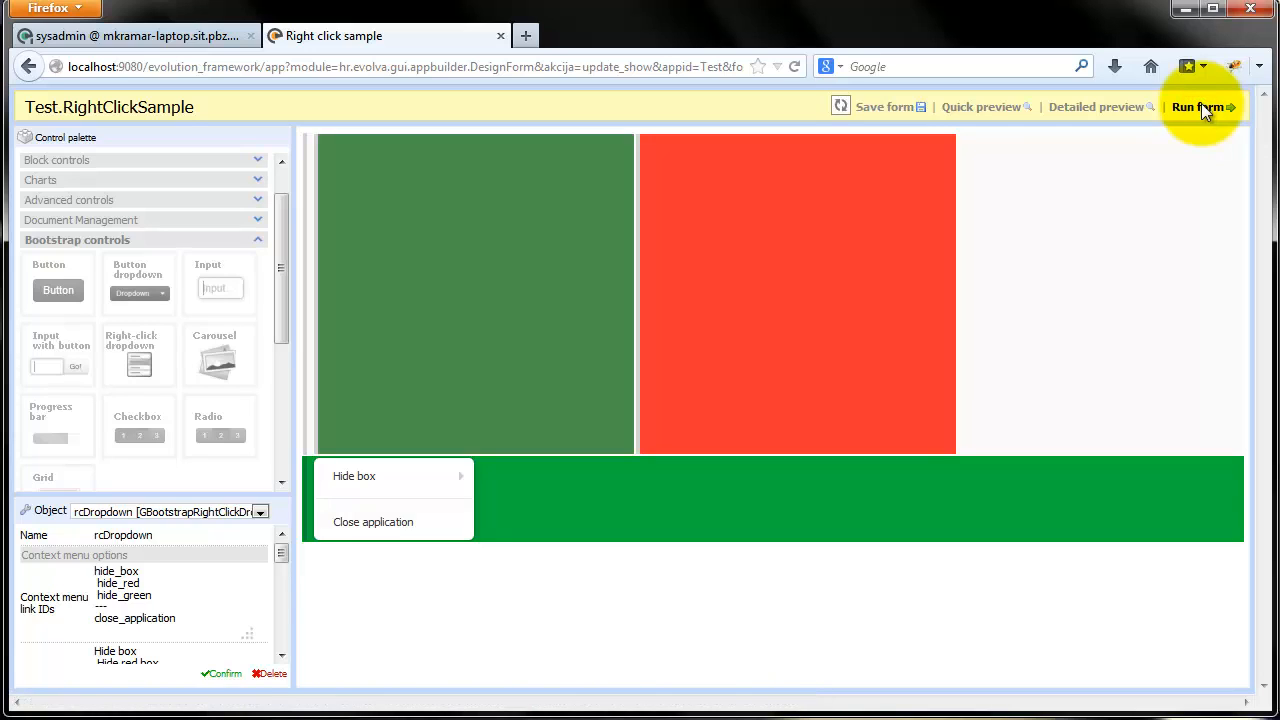
- Run the RightClickSample form in a new browser tab
left_click(1198, 108)
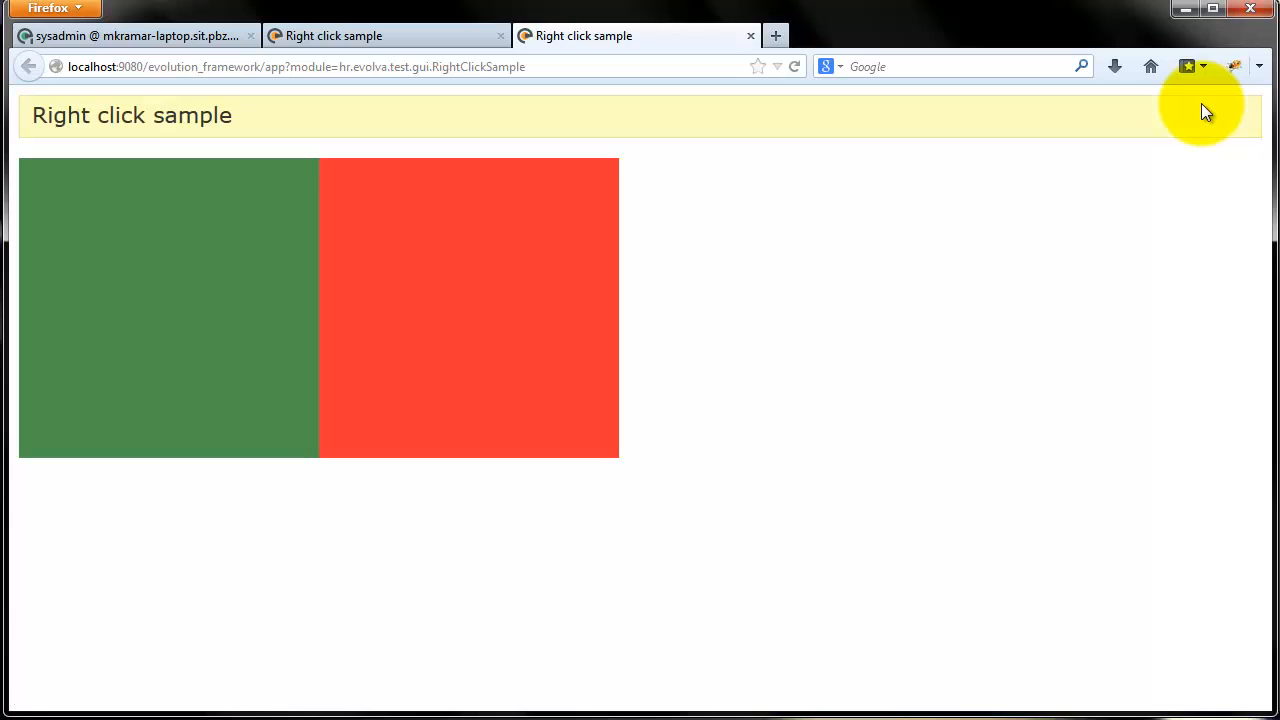
- Use the context menu to hide the green box, then the red box, then close the application
right_click(810, 216)
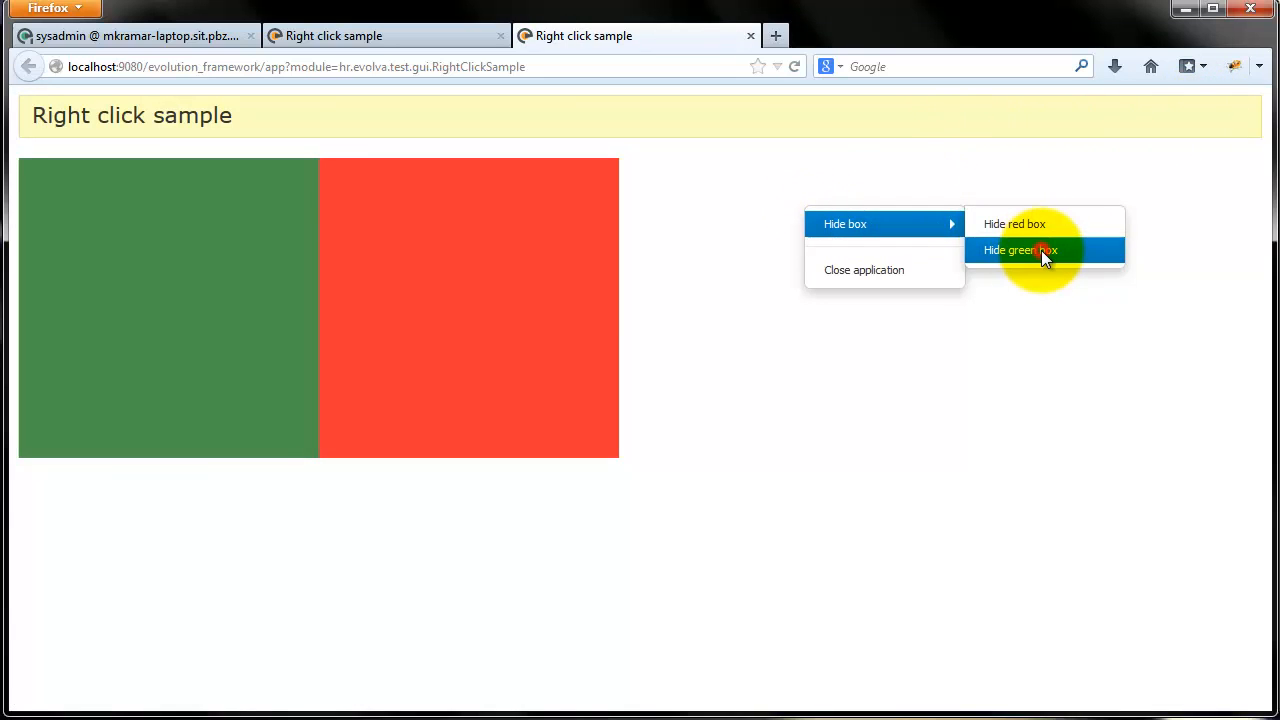
left_click(1020, 250)
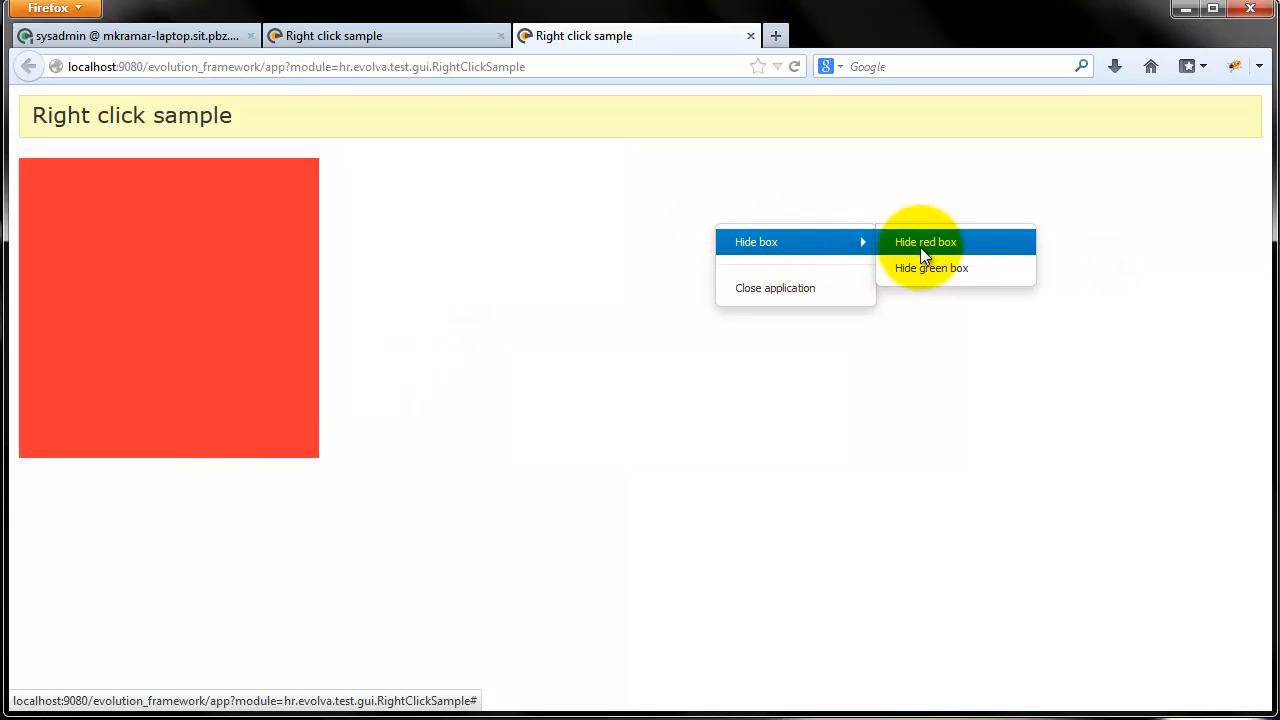
left_click(924, 242)
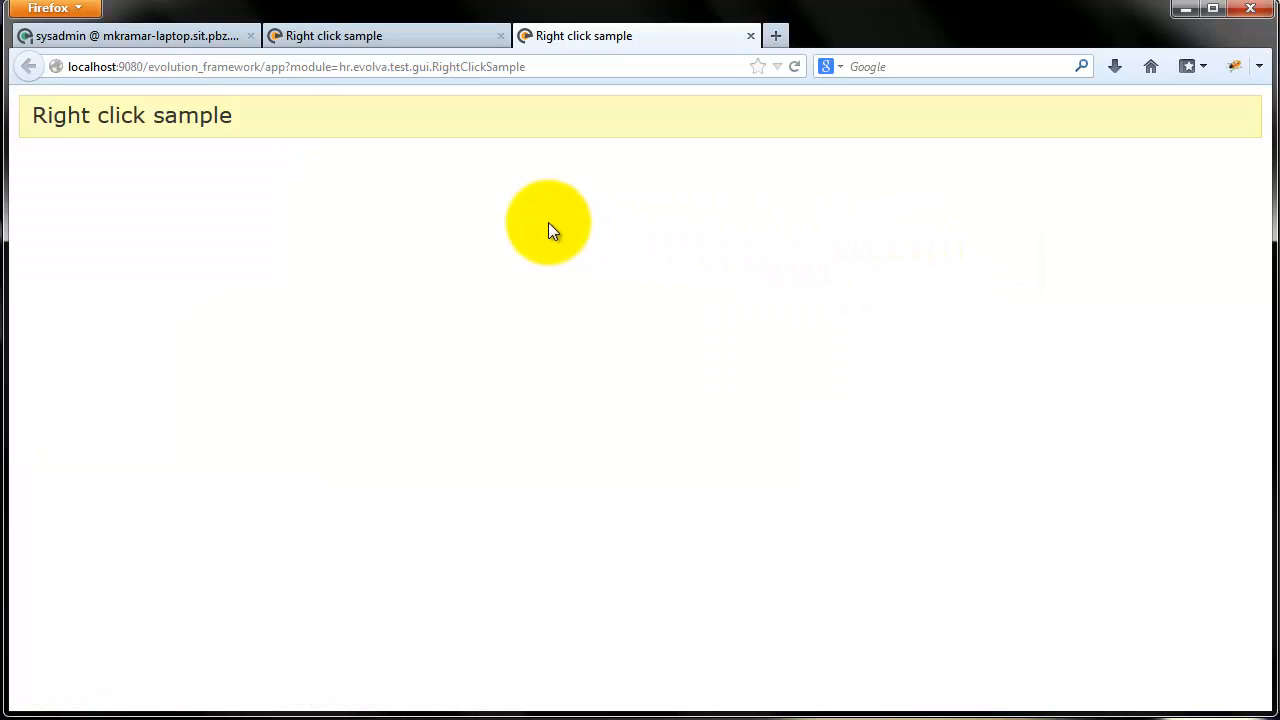
right_click(548, 222)
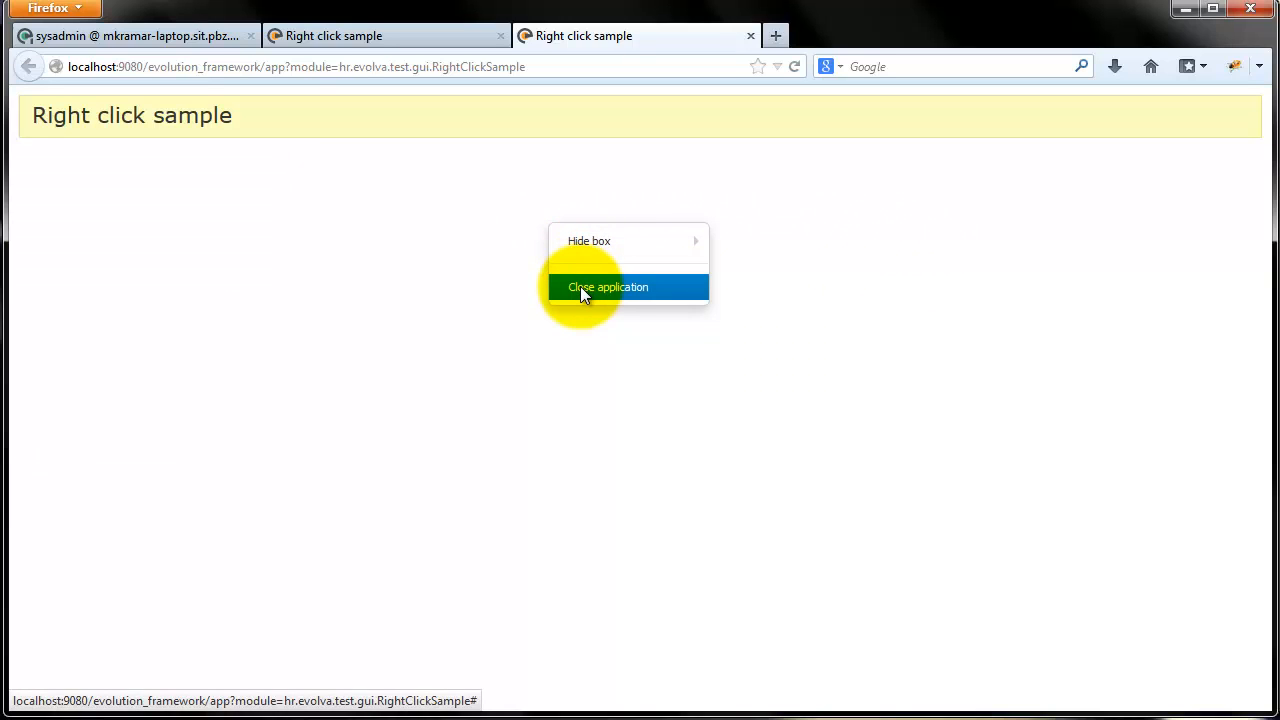
left_click(608, 288)
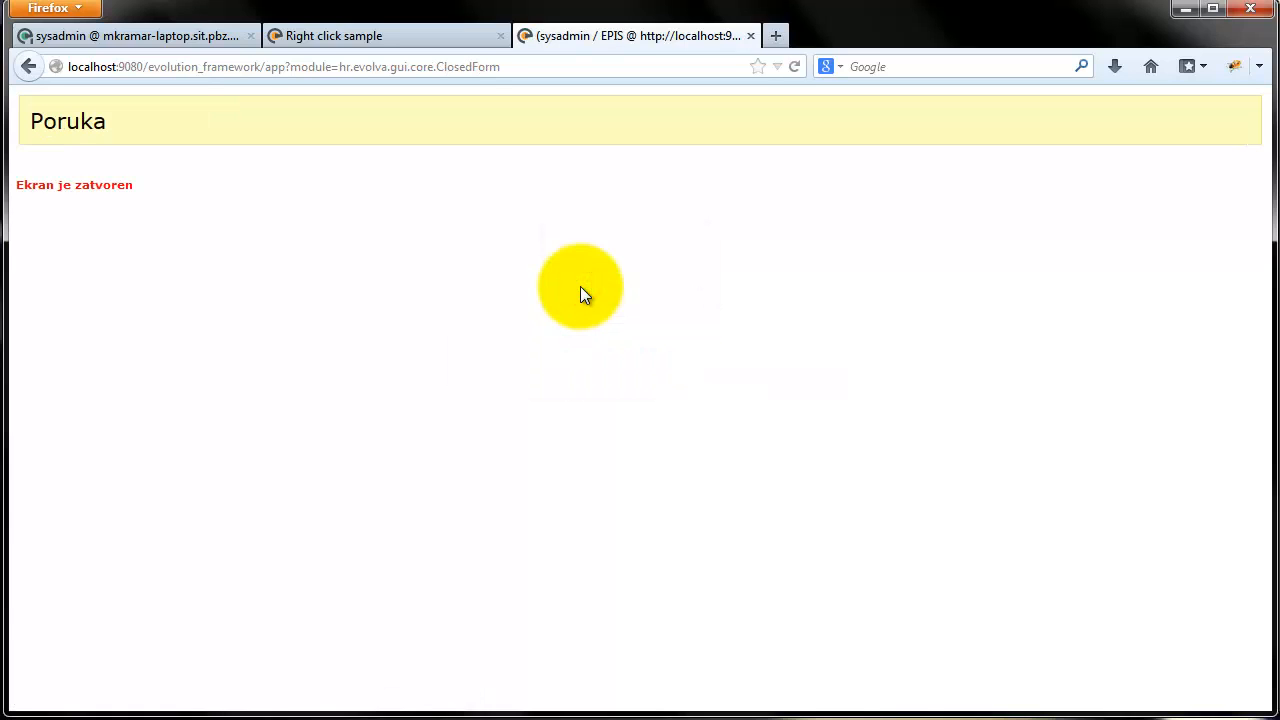
mouse_move(616, 36)
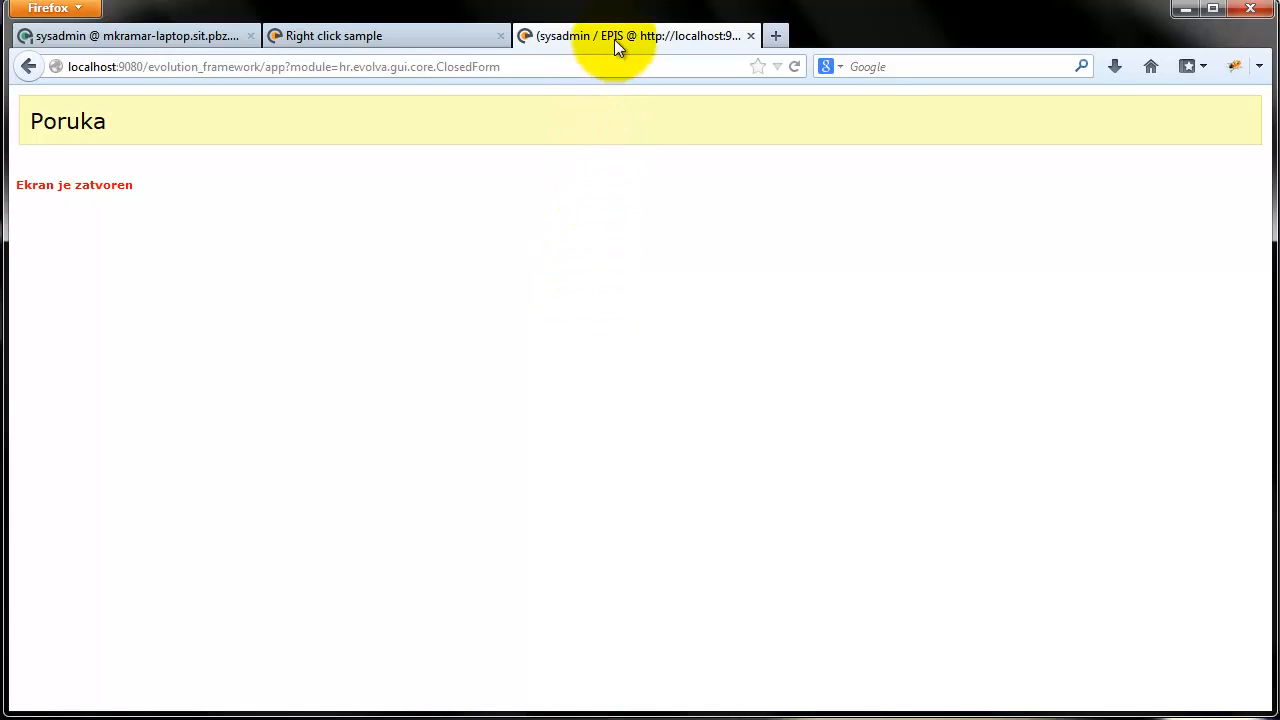